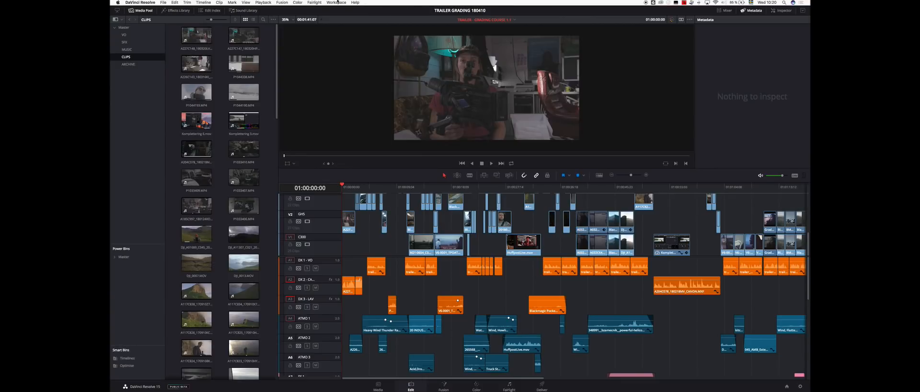
# Step: Switch the media pool to the Sound Library to search for driving sounds
pyautogui.click(244, 10)
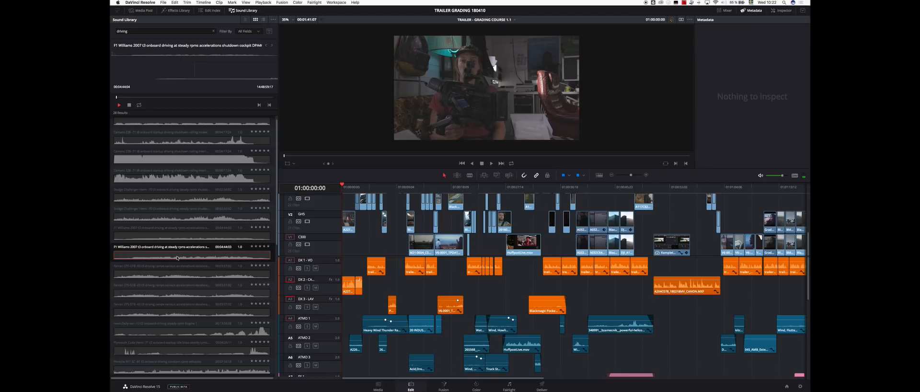
pyautogui.click(179, 9)
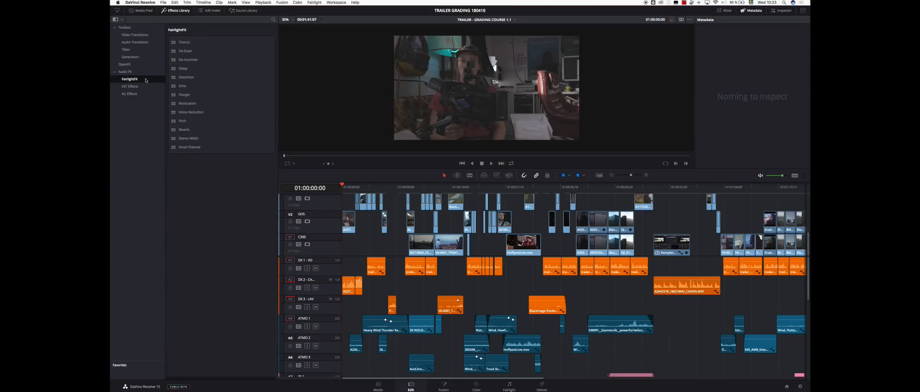